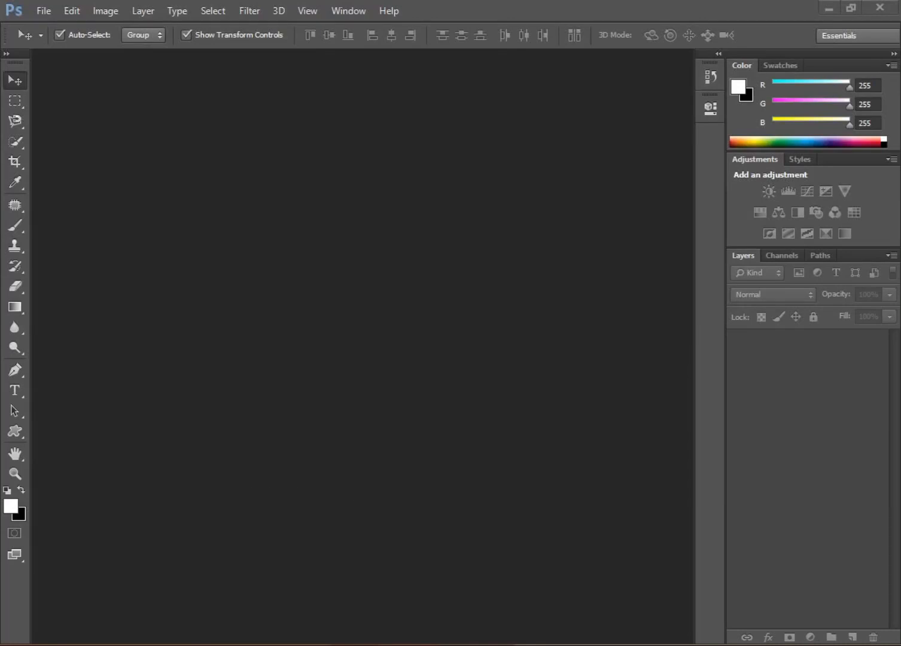
# - Open the close-up face photo with acne spots via File > Open
pyautogui.click(43, 11)
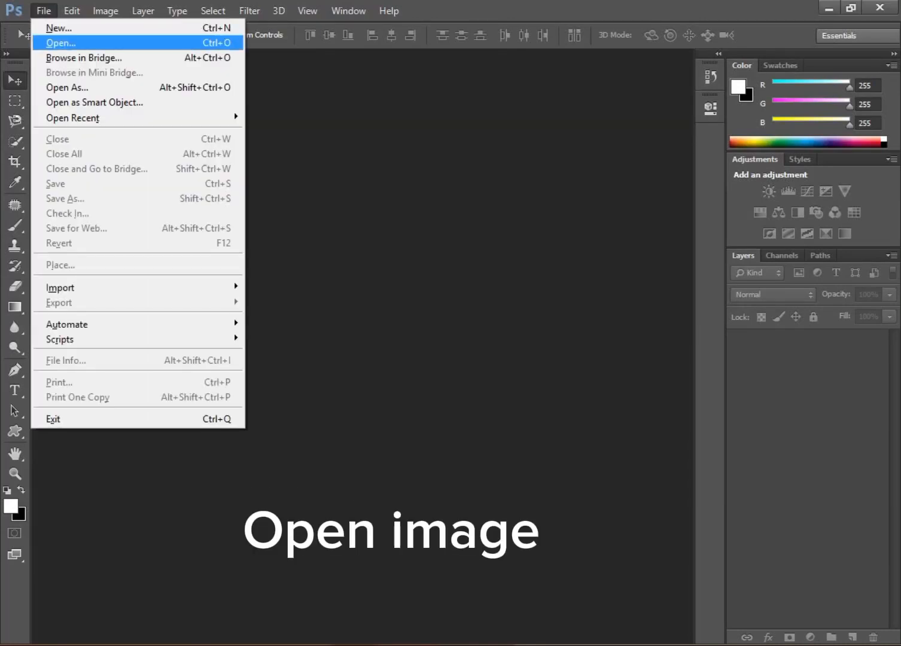
pyautogui.click(59, 43)
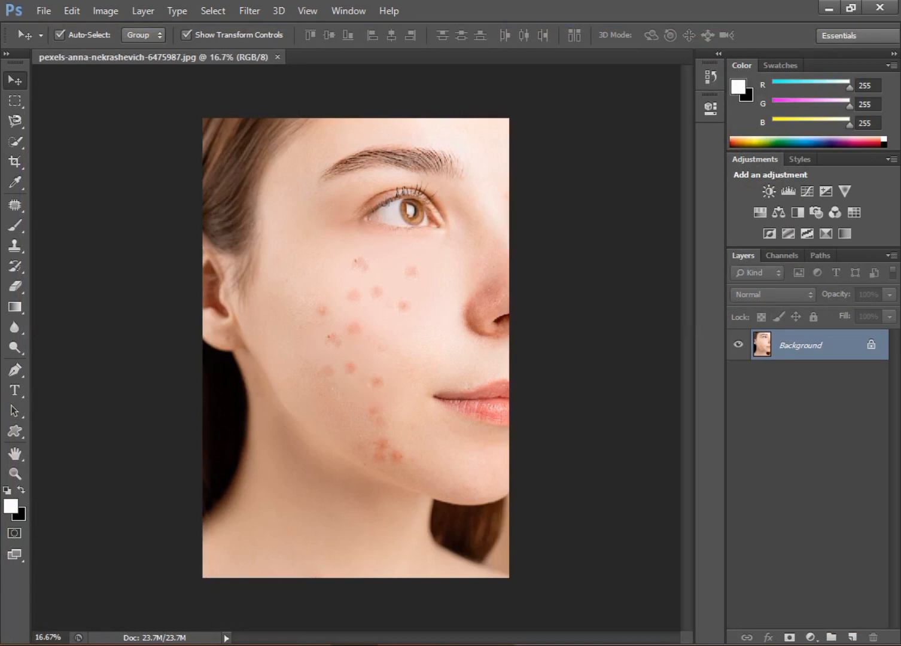
# - Duplicate the Background layer with Ctrl+J as a copy named 'face clean'
pyautogui.press('ctrl+j')
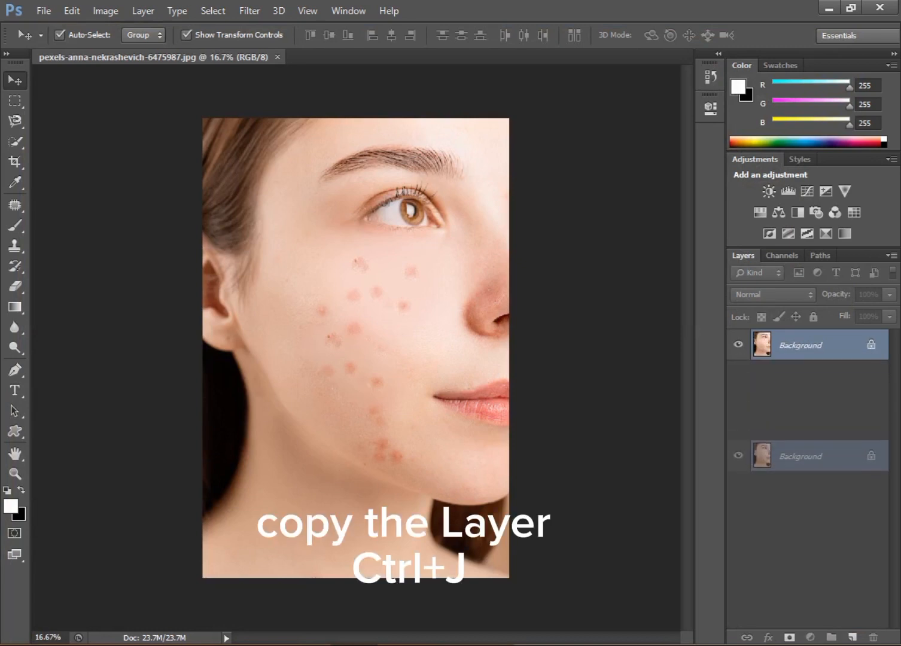
pyautogui.press('ctrl+j')
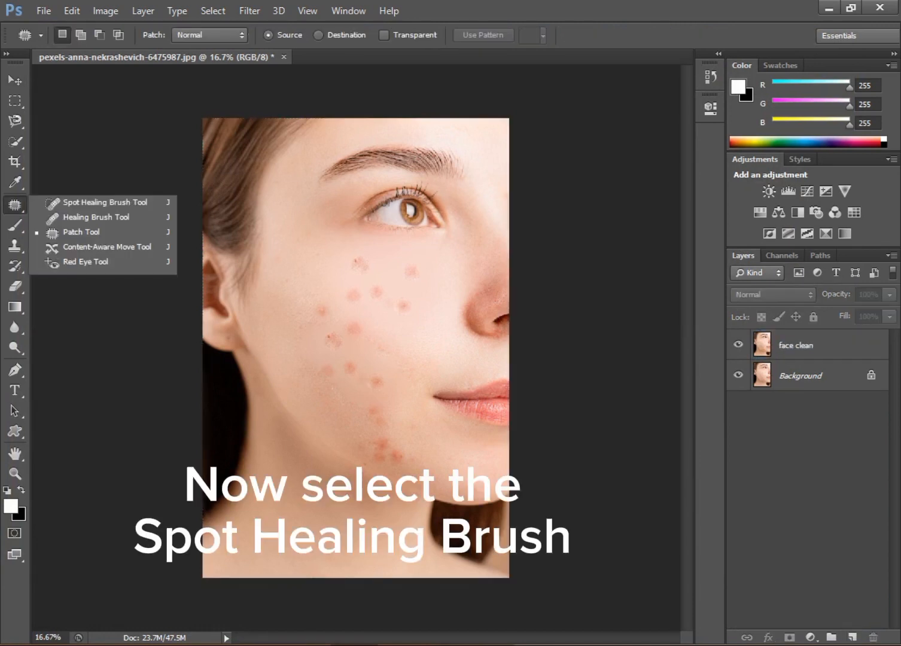
pyautogui.moveTo(80, 233)
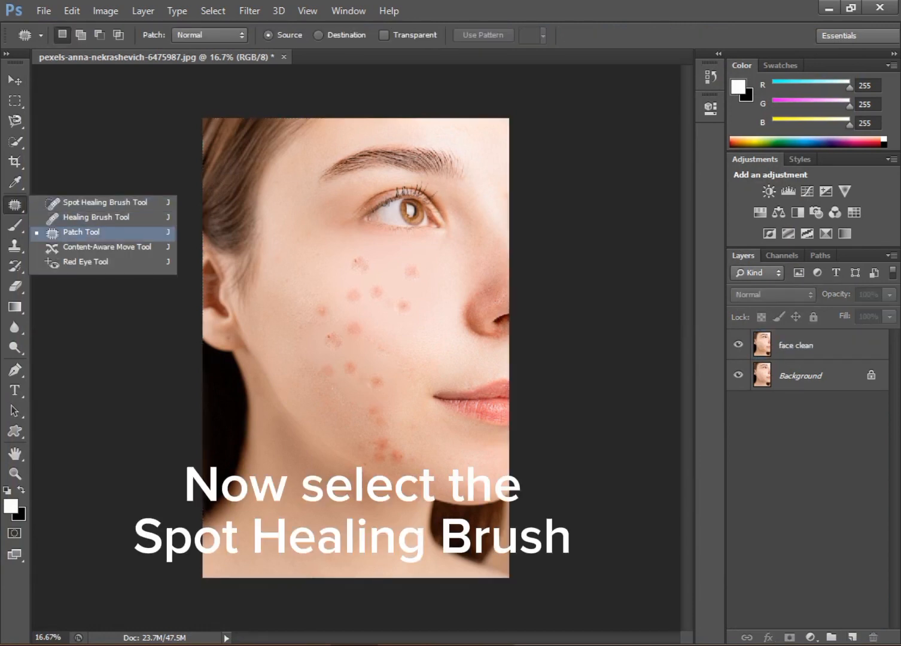
# - Heal away the acne spots on the cheek and jawline with the Spot Healing Brush
pyautogui.click(104, 203)
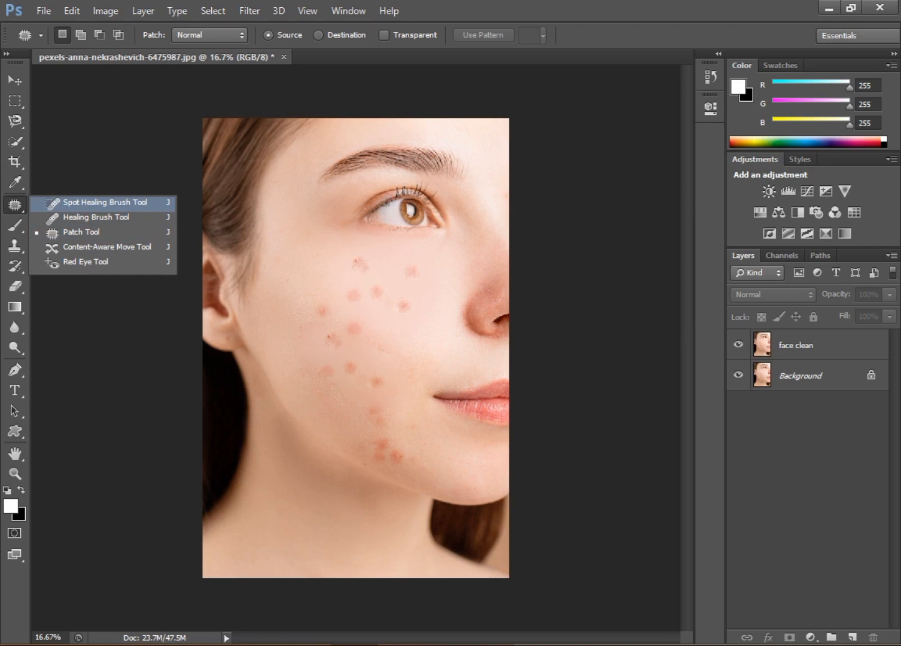
pyautogui.click(102, 202)
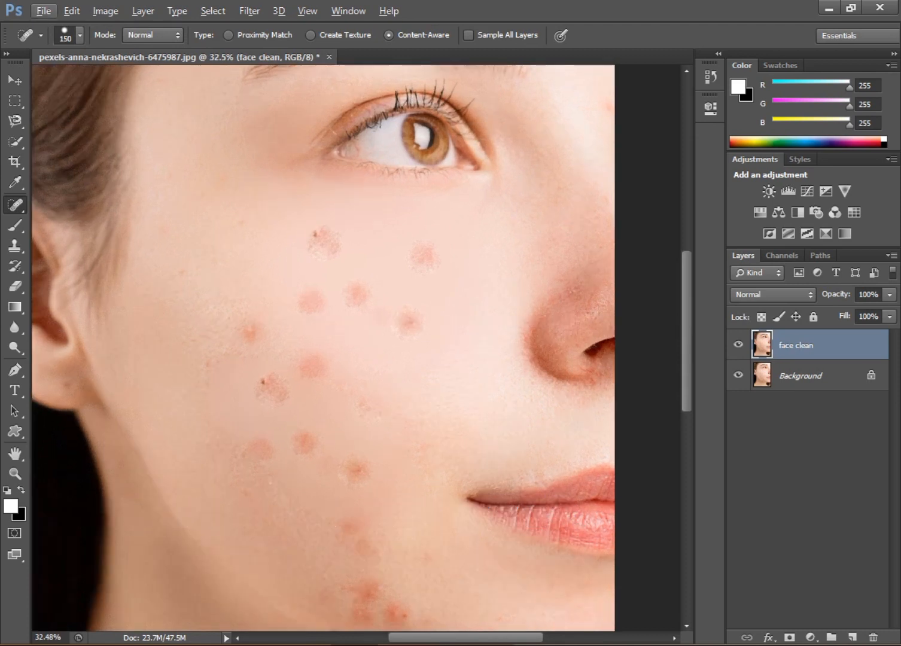
pyautogui.click(354, 294)
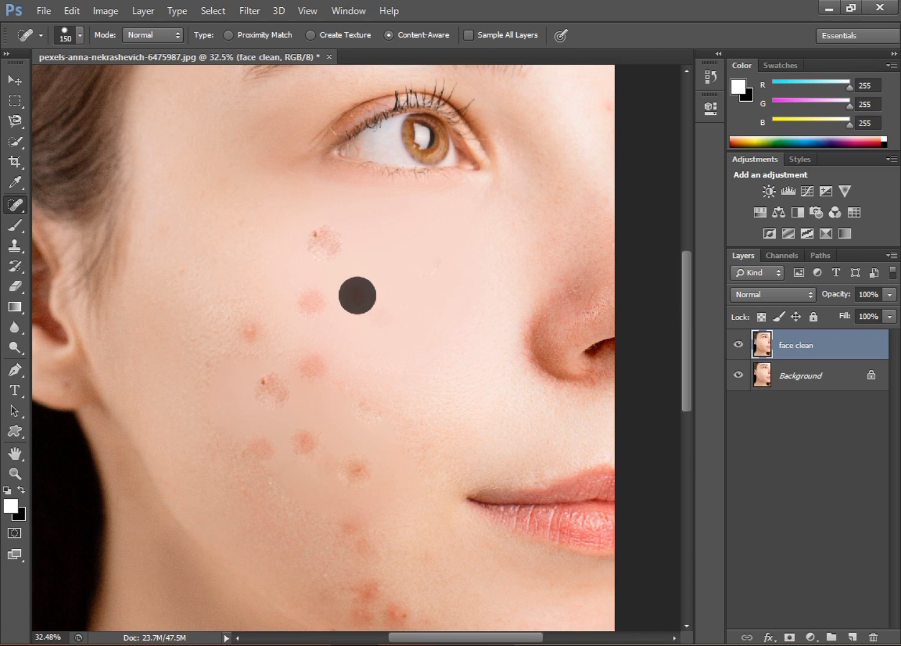
pyautogui.click(355, 295)
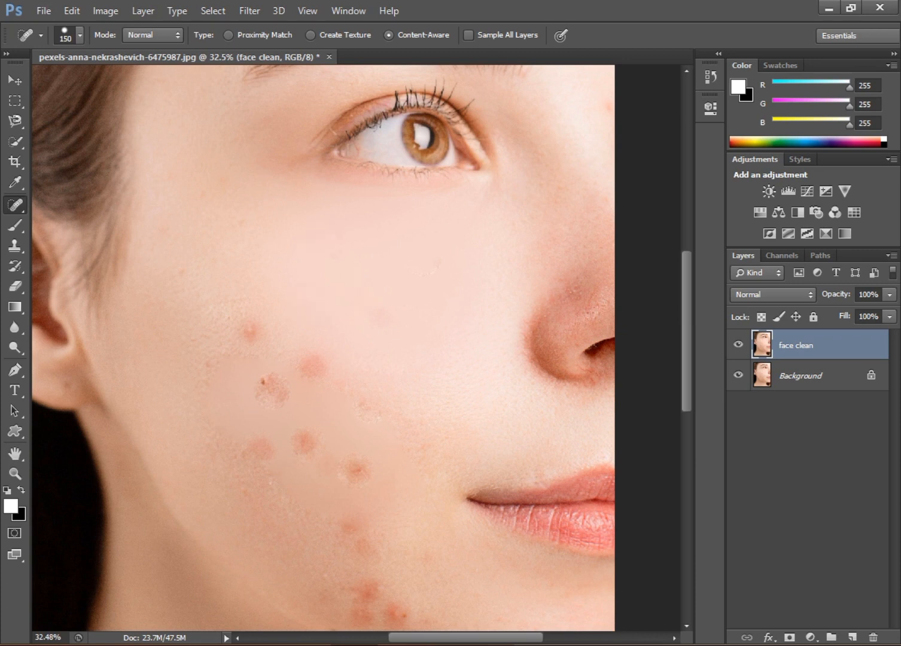
pyautogui.click(258, 383)
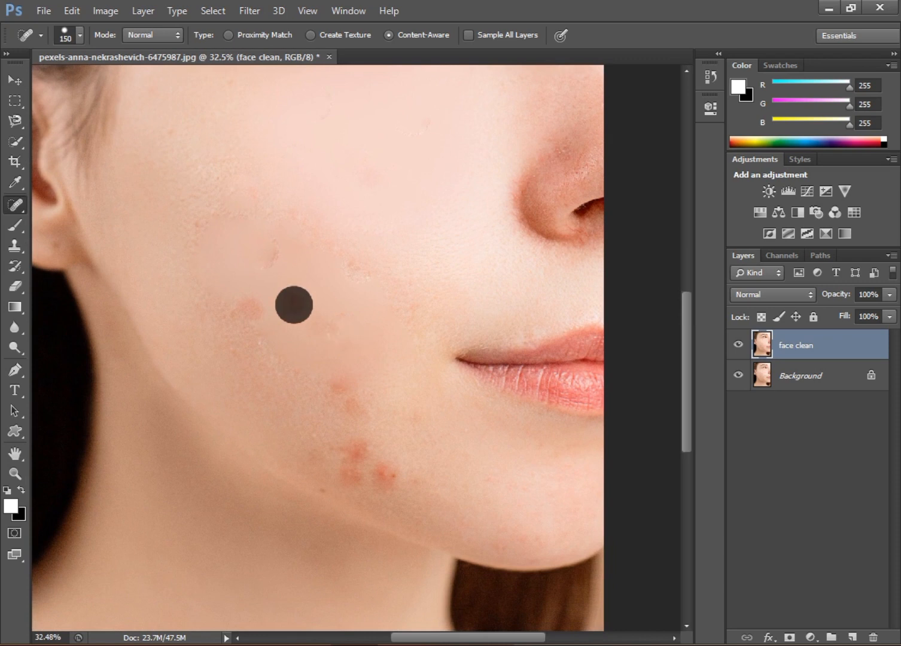
pyautogui.click(294, 305)
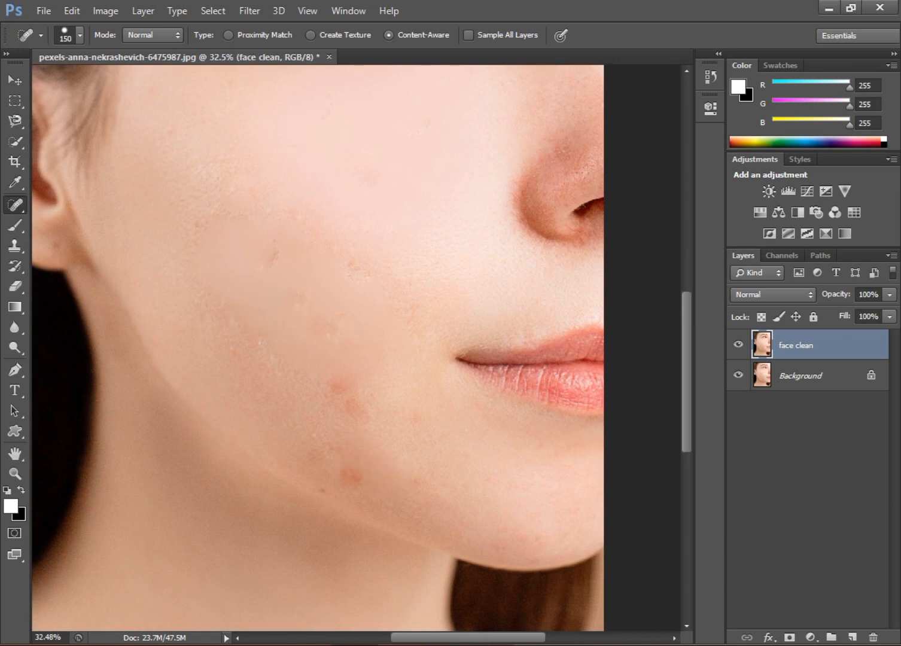
pyautogui.click(358, 275)
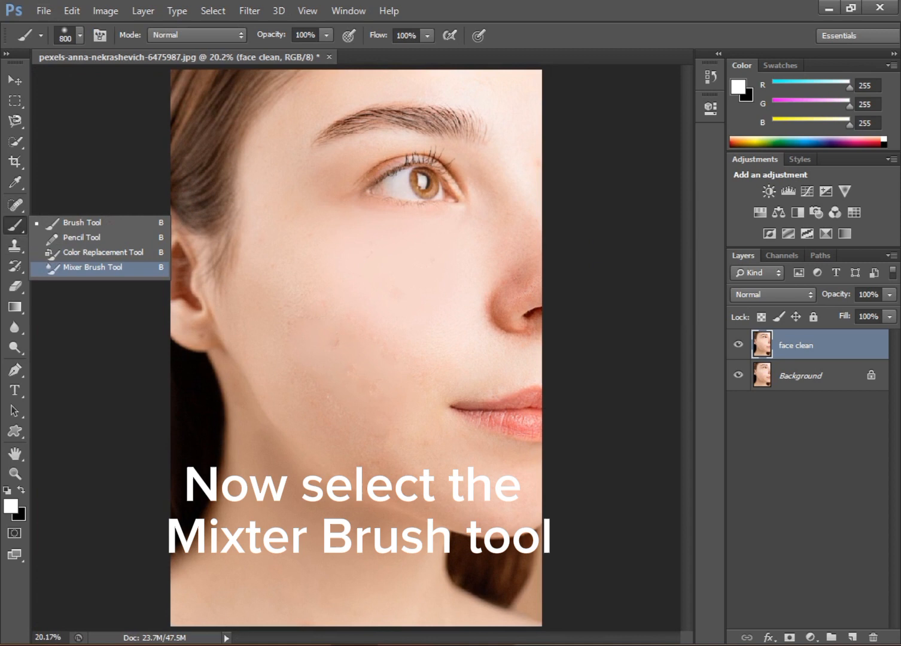
# - Smooth the cheek skin with the Mixer Brush at Wet 13 and compare against the original
pyautogui.click(92, 268)
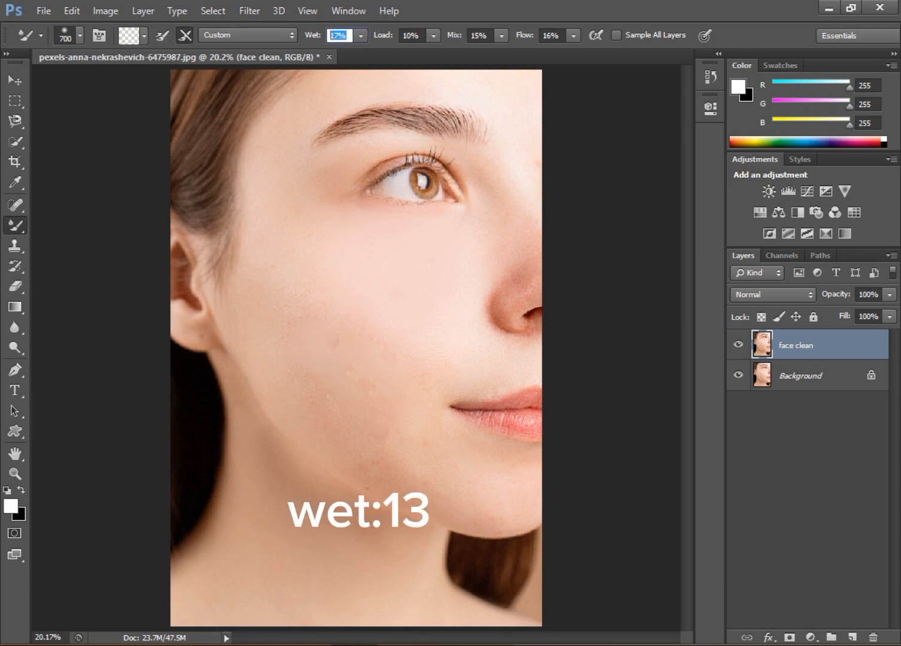
pyautogui.write('13')
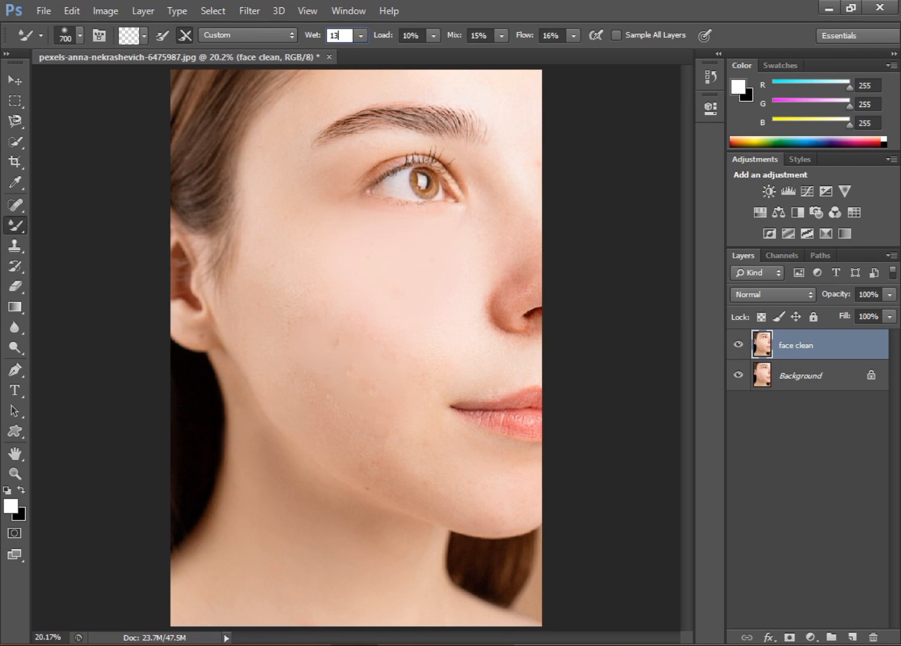
pyautogui.click(411, 35)
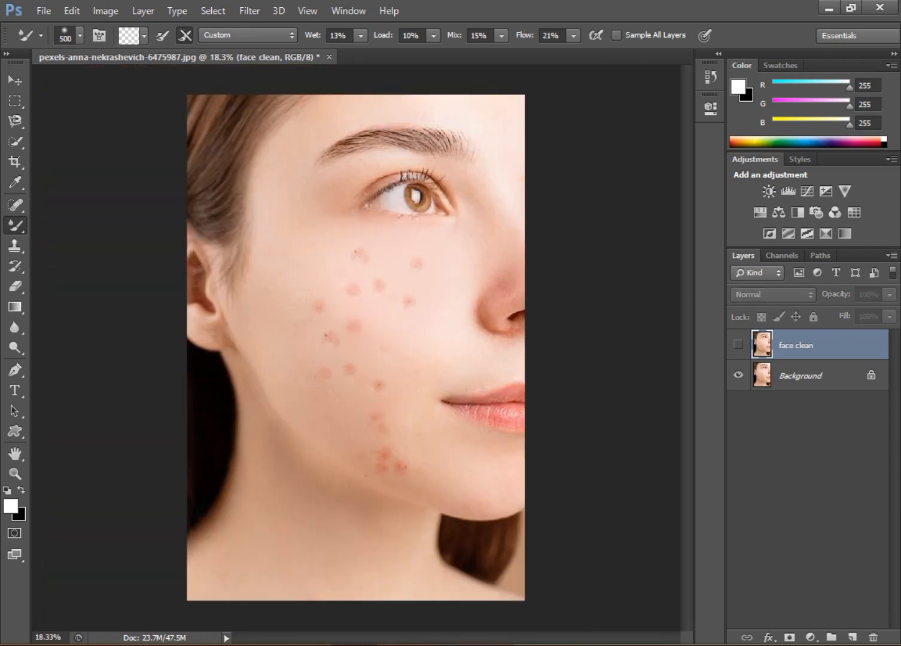
pyautogui.click(739, 344)
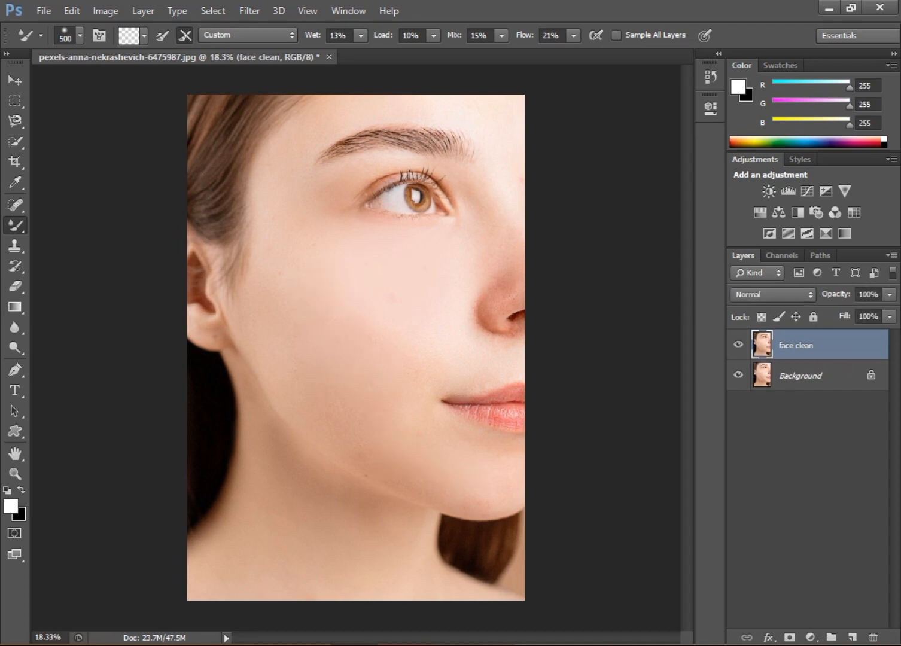
pyautogui.click(14, 226)
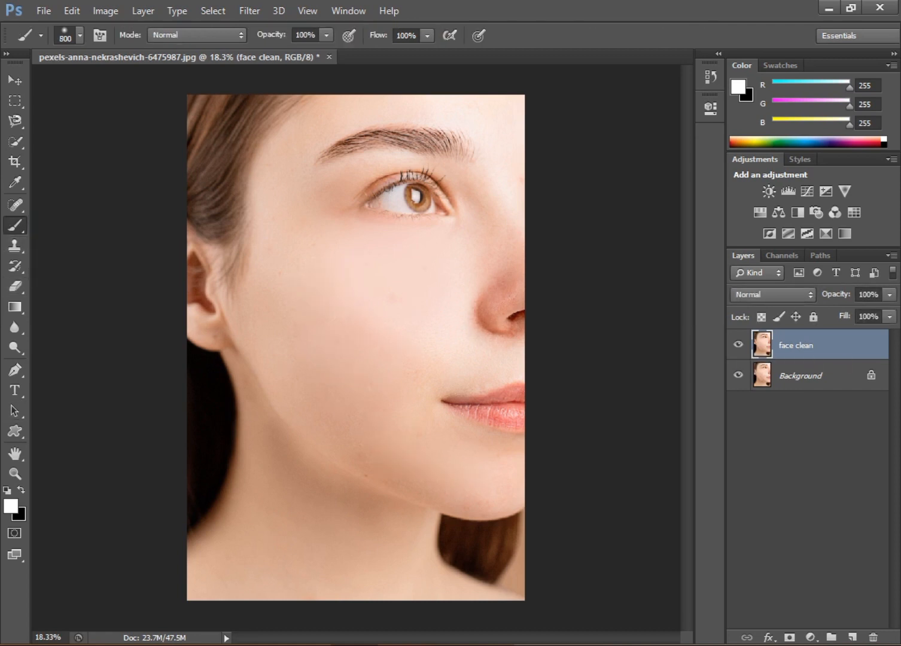
# - Paint soft pink blush over the cheek on a new Layer 1 at 15% fill
pyautogui.click(10, 507)
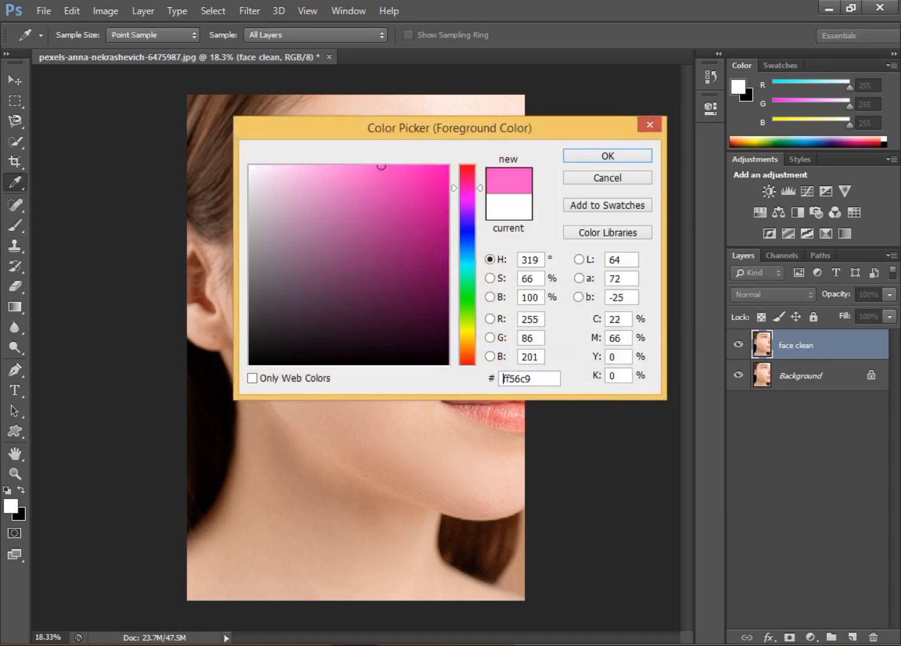
pyautogui.click(606, 156)
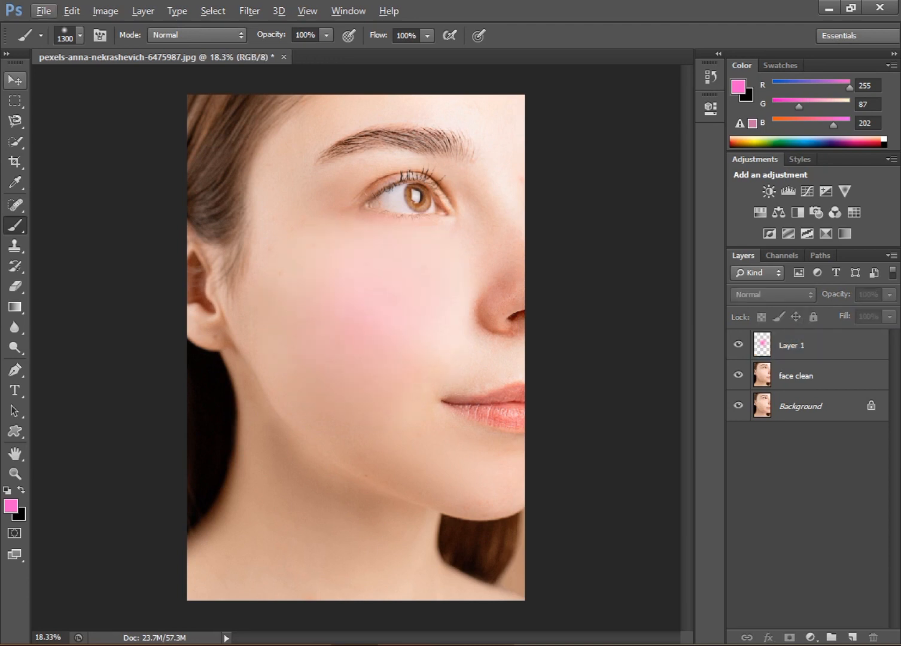
pyautogui.click(15, 80)
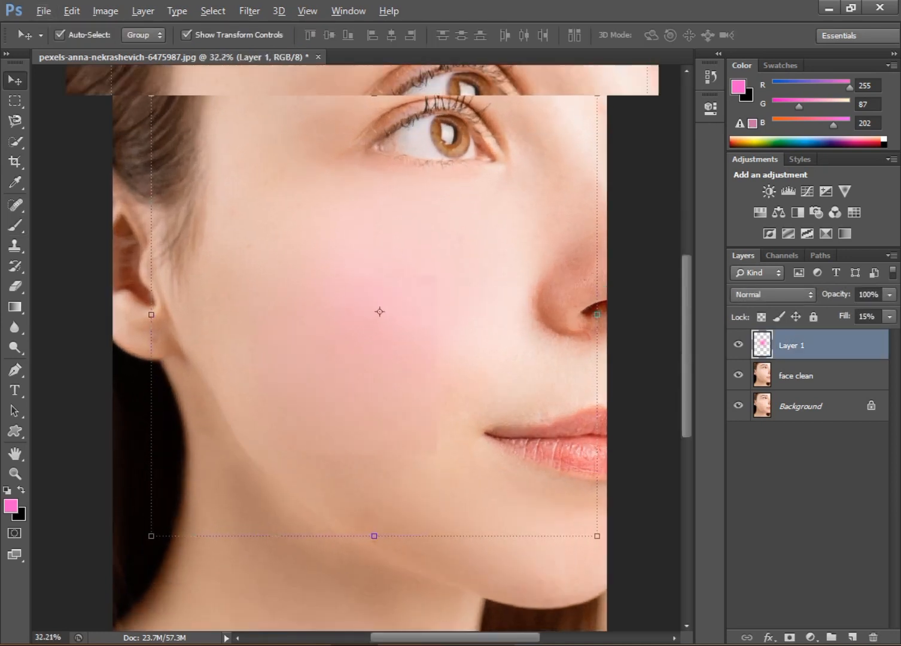
# - Select Layer 1 and face clean together and bring up Merge Layers
pyautogui.click(738, 345)
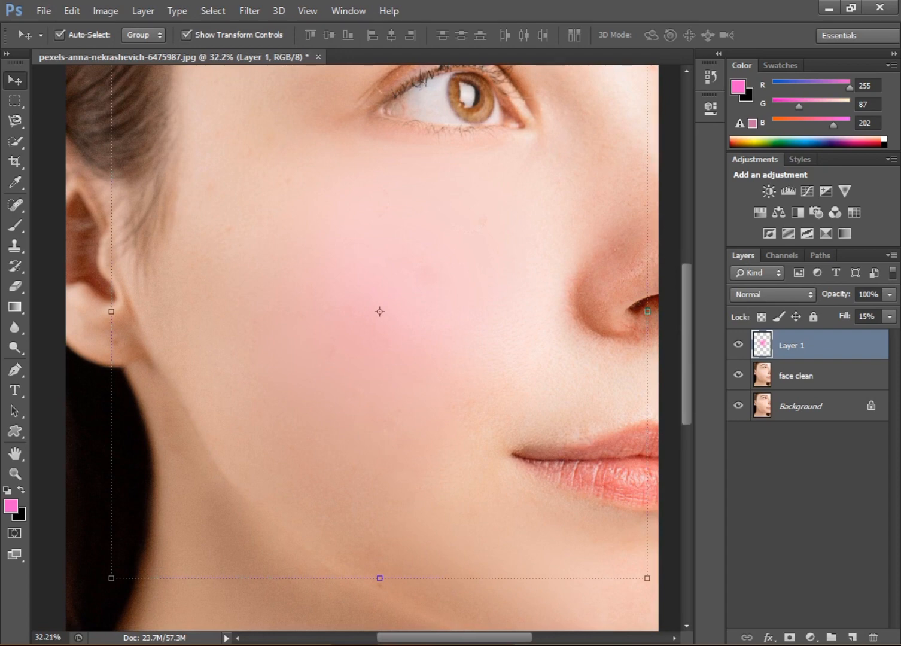
pyautogui.rightClick(791, 345)
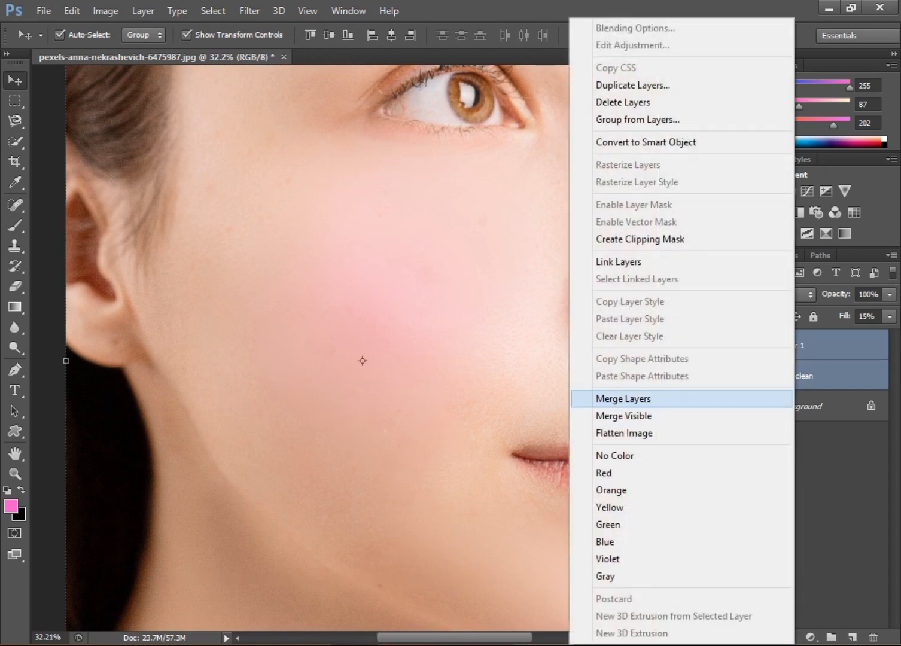